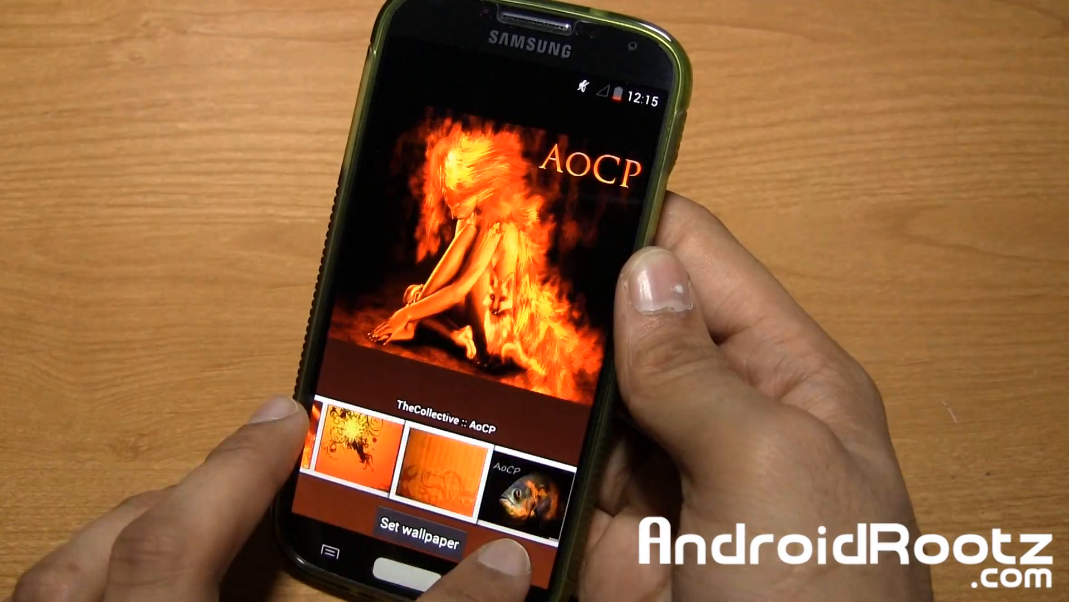
Step: Open Settings from the quick settings tile and return to the top of its list
scroll("left", 3)
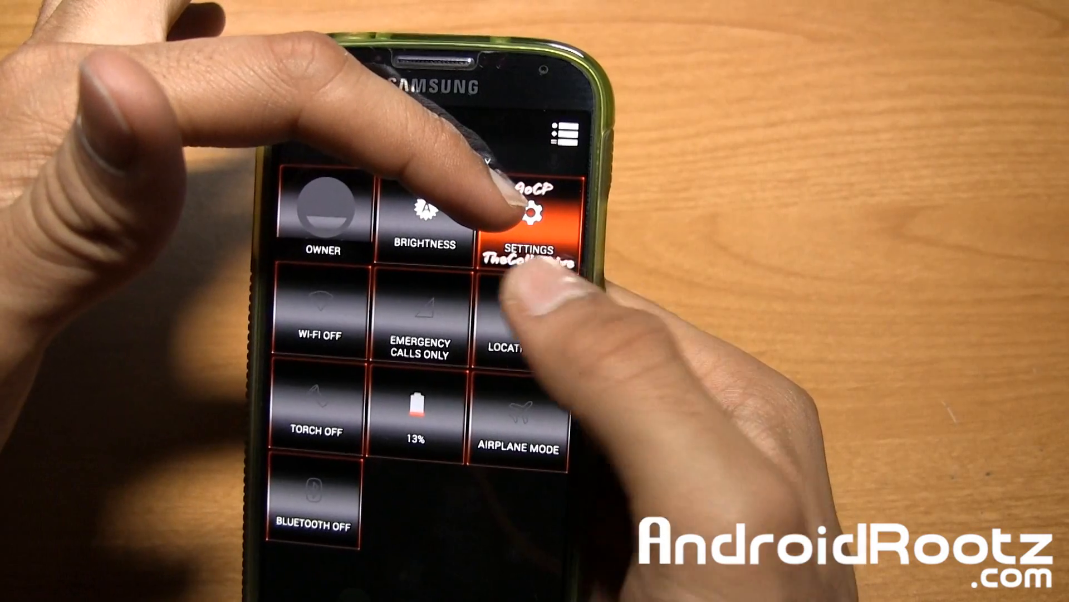
left_click(523, 219)
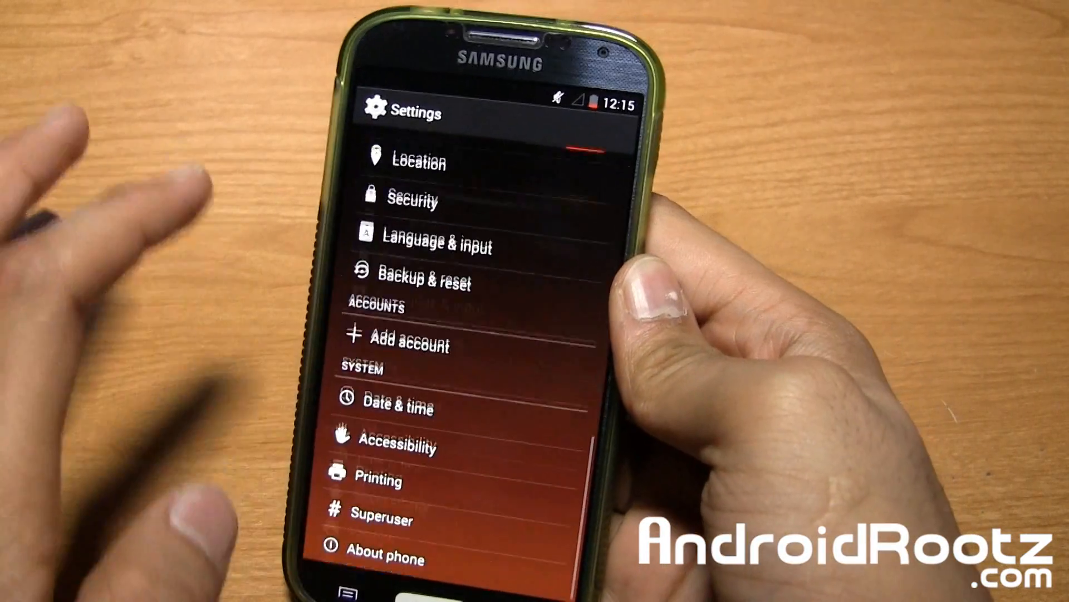
scroll("down", 3)
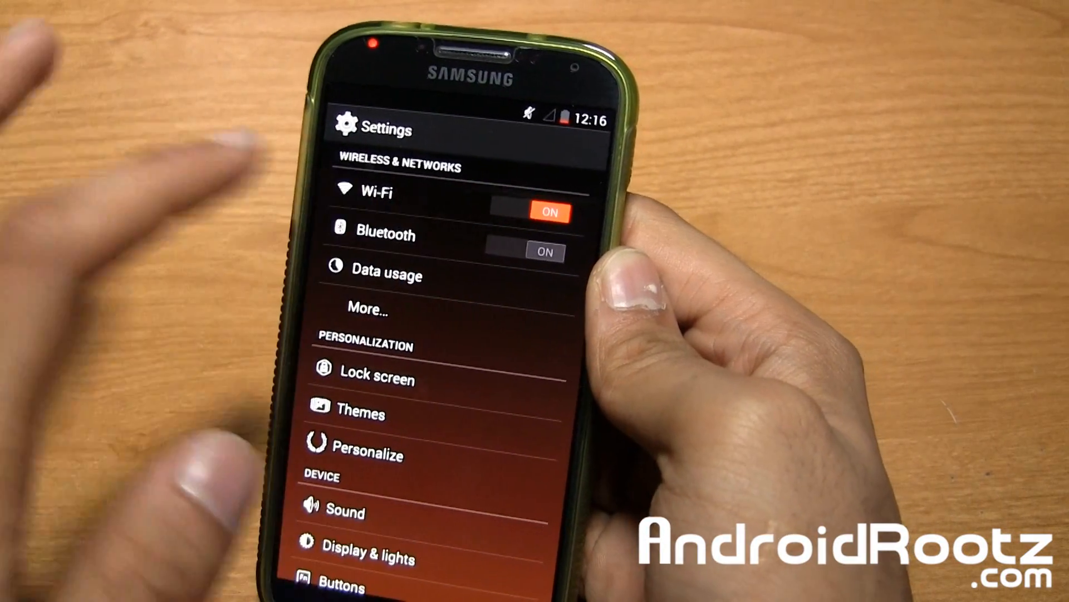
left_click(545, 251)
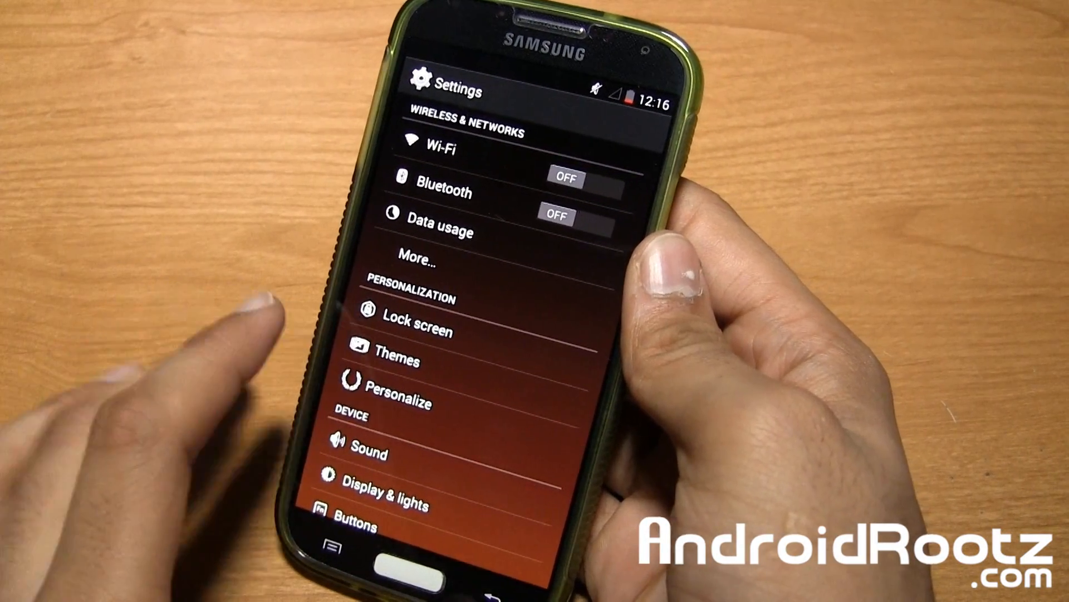
Step: Apply the AoCP_Icon_Pack theme from Themes, accepting the resolution warning
left_click(400, 359)
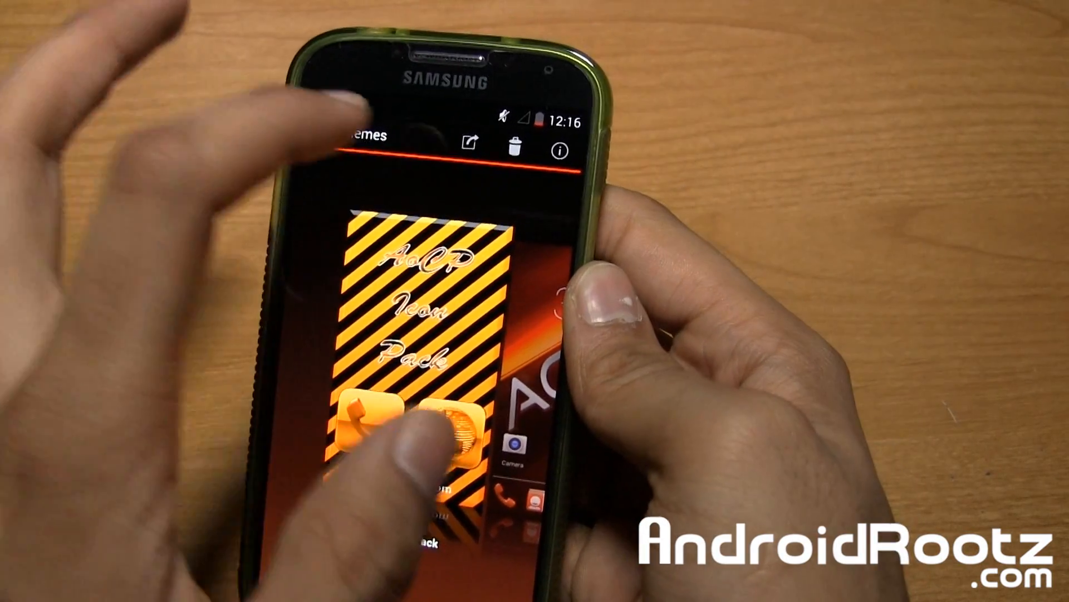
left_click(409, 429)
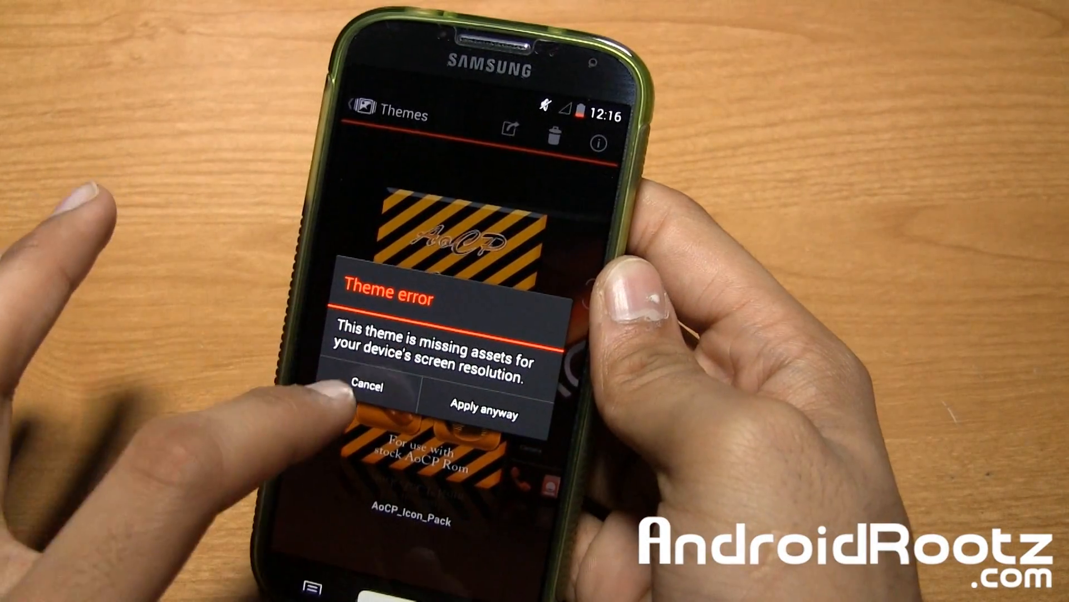
left_click(367, 388)
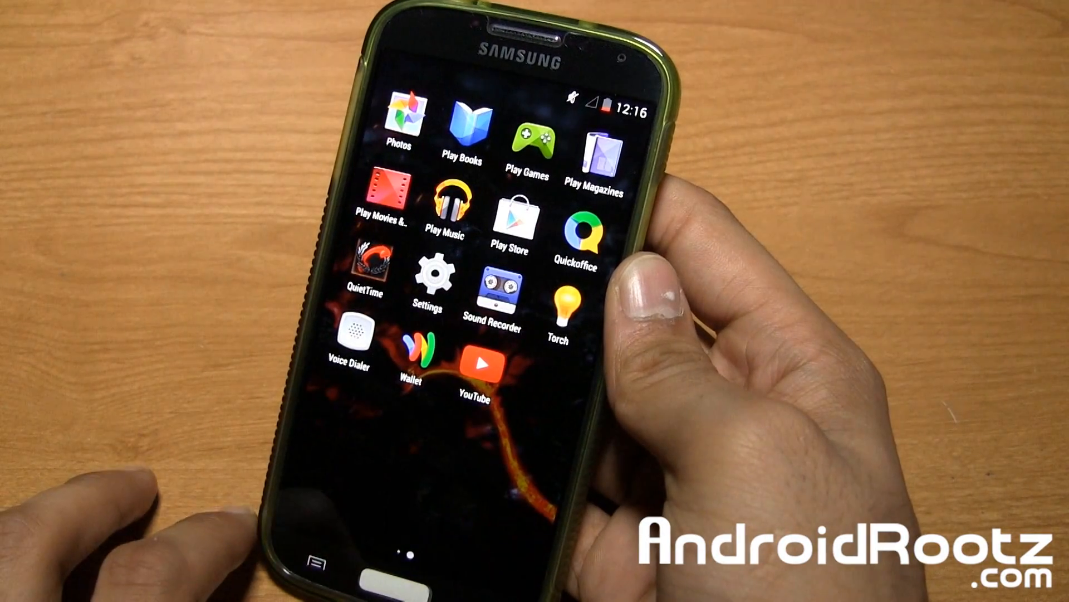
Step: Browse the app drawer pages, then bring up recent apps showing Settings and Themes
scroll("left", 3)
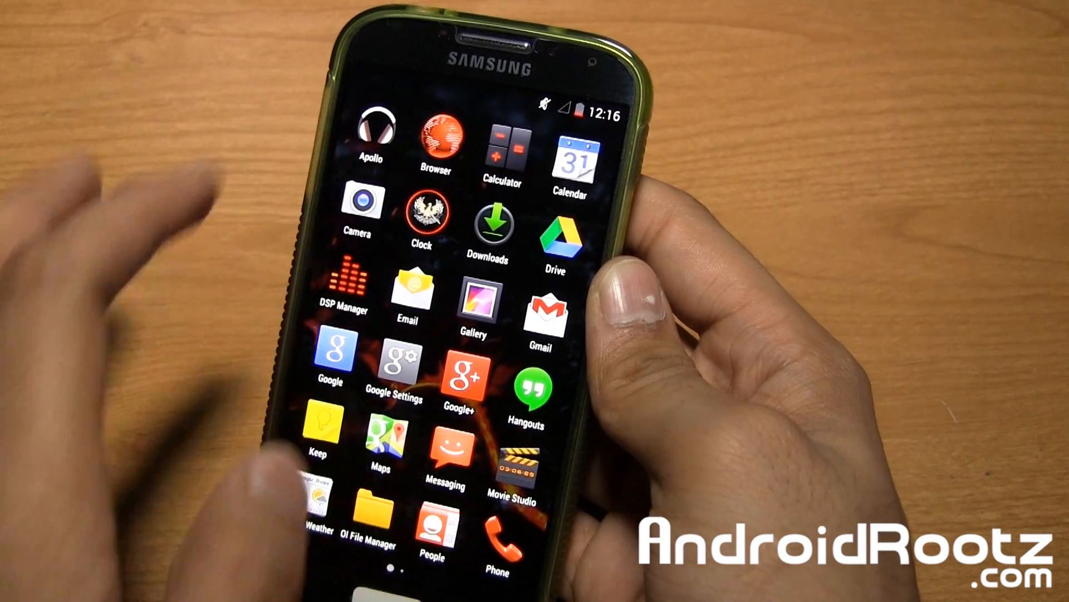
scroll("left", 3)
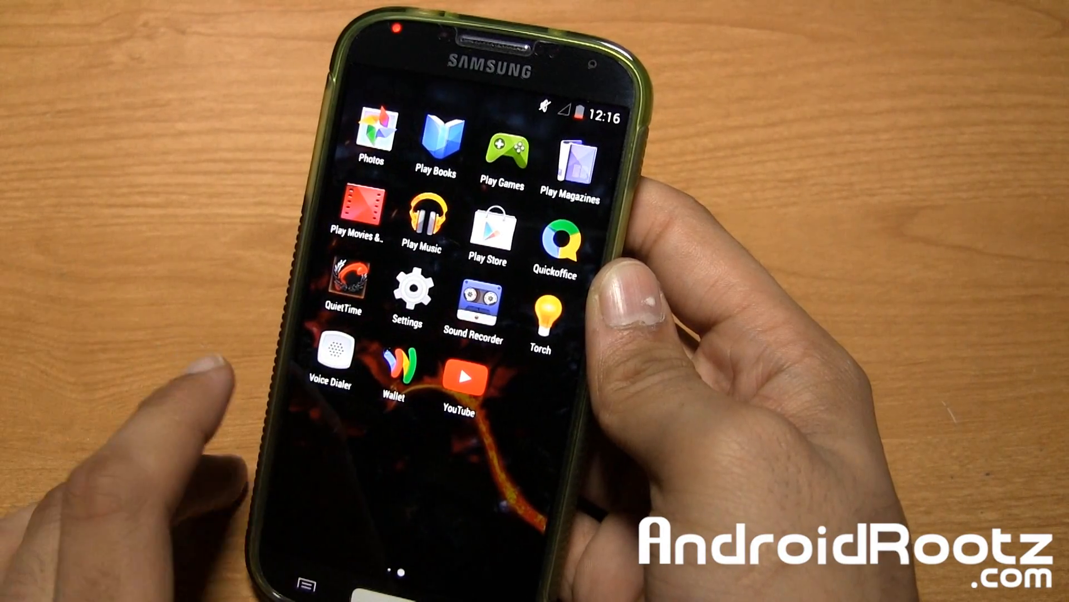
scroll("left", 3)
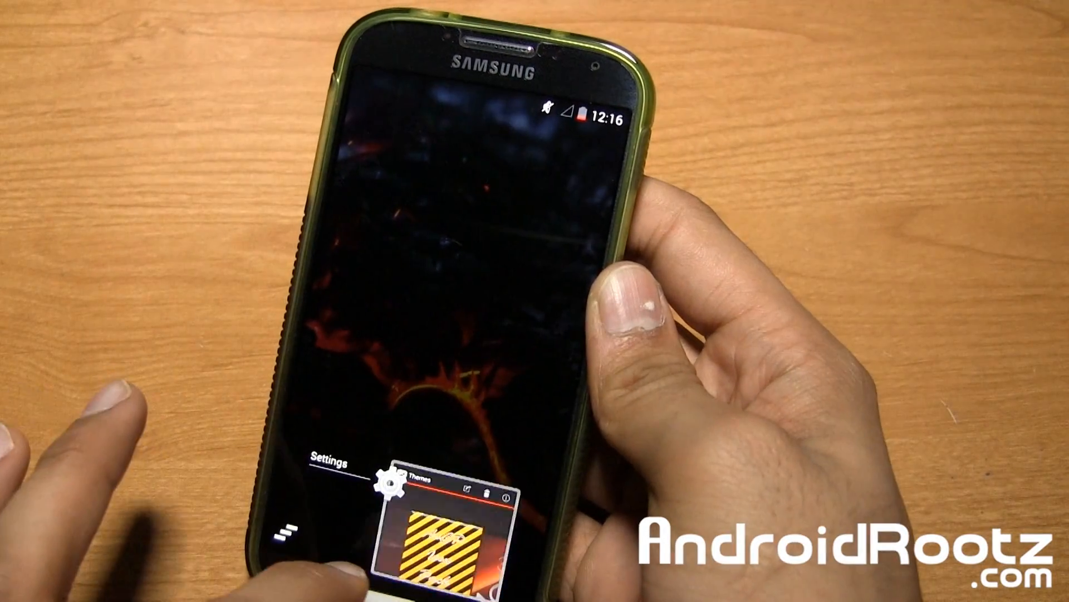
Step: Reopen Settings from the notification shade tile
left_click(423, 532)
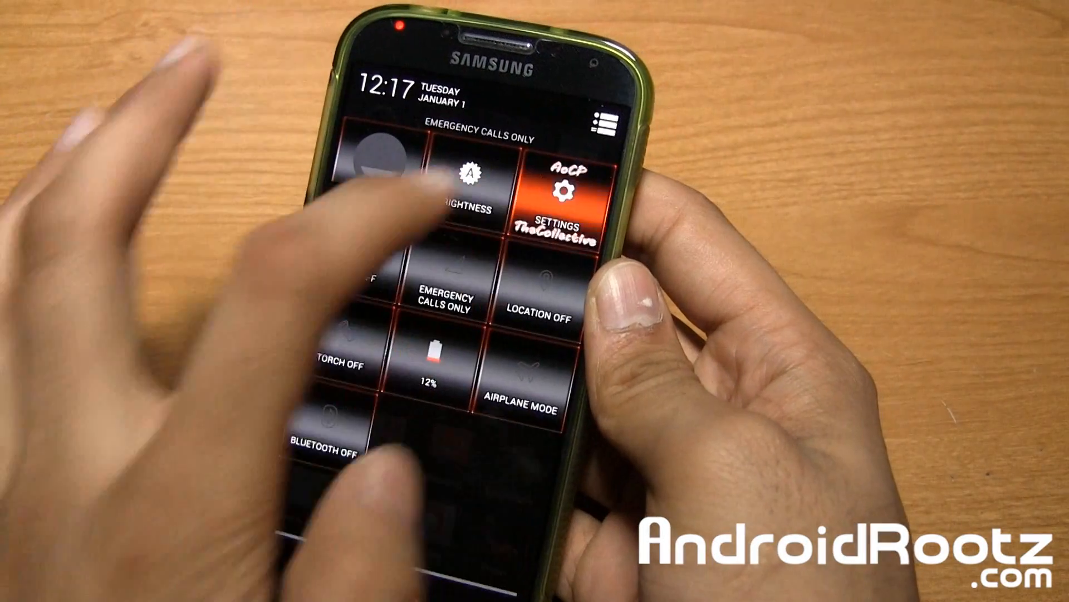
left_click(561, 191)
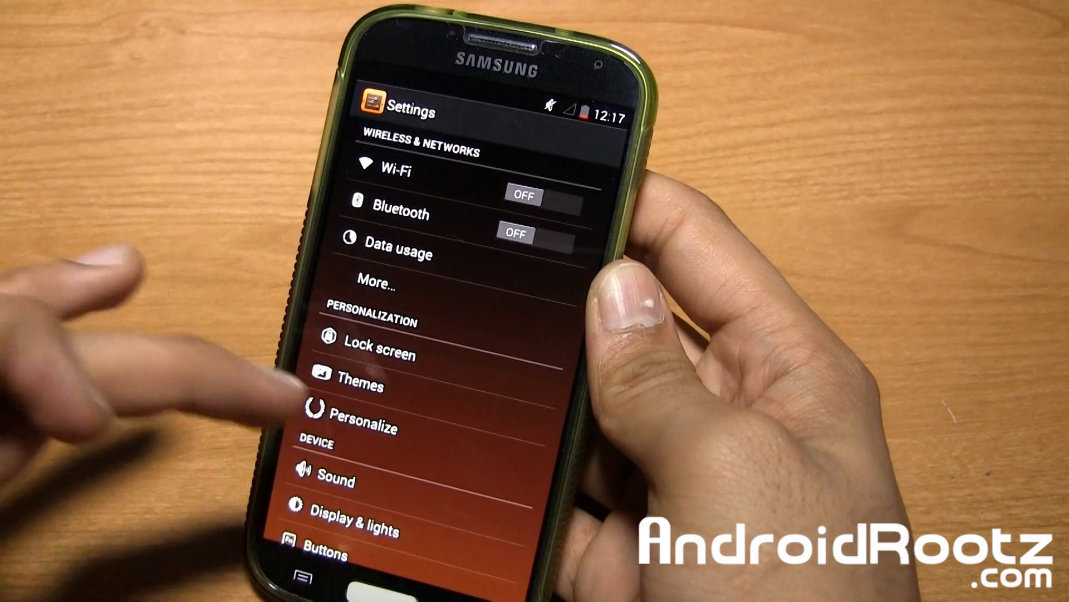
left_click(368, 384)
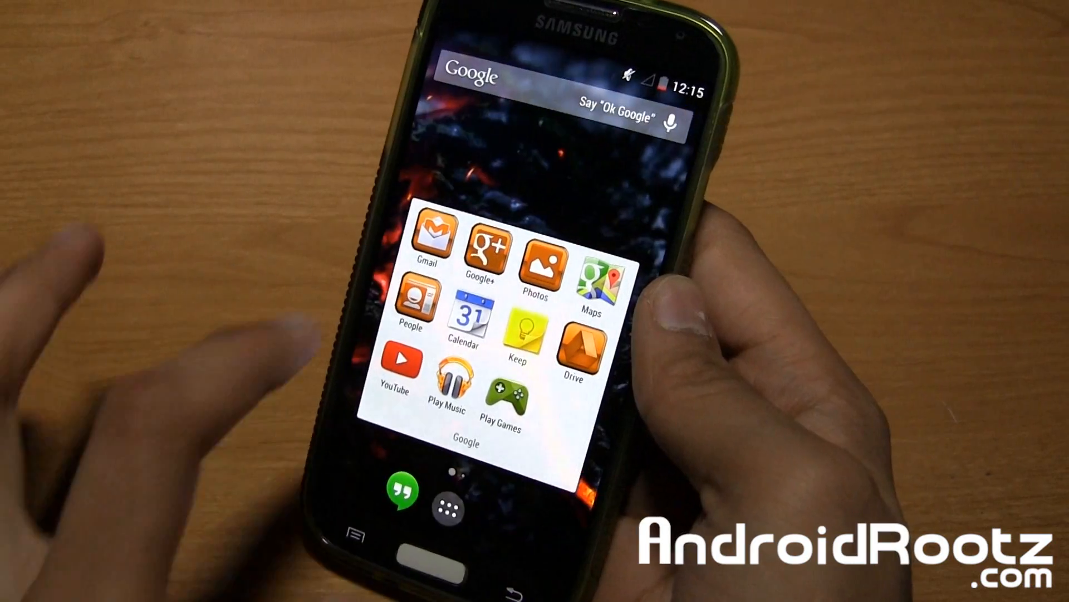
Step: Open the Google folder on the home screen to see its orange-themed icons
left_click(469, 508)
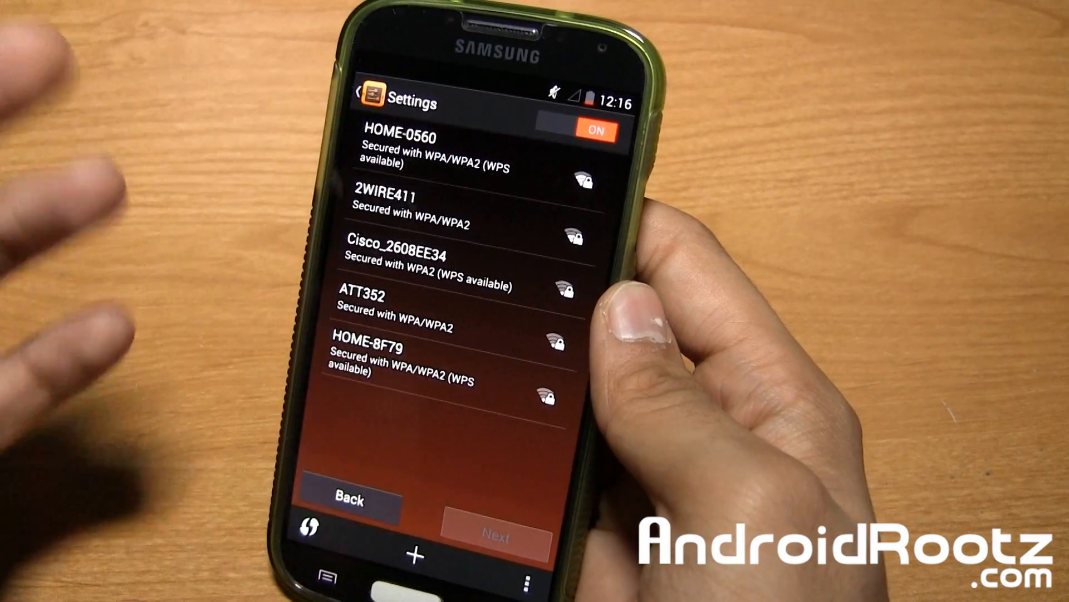
Step: Start connecting to HOME-0560, then cancel the password dialog and return to Settings
left_click(409, 146)
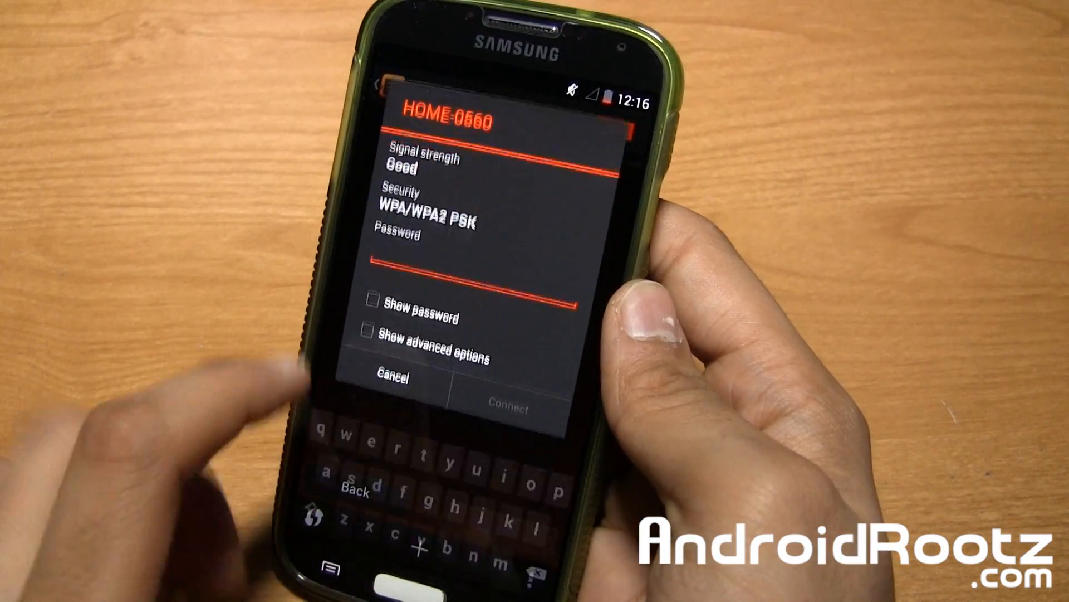
type("v")
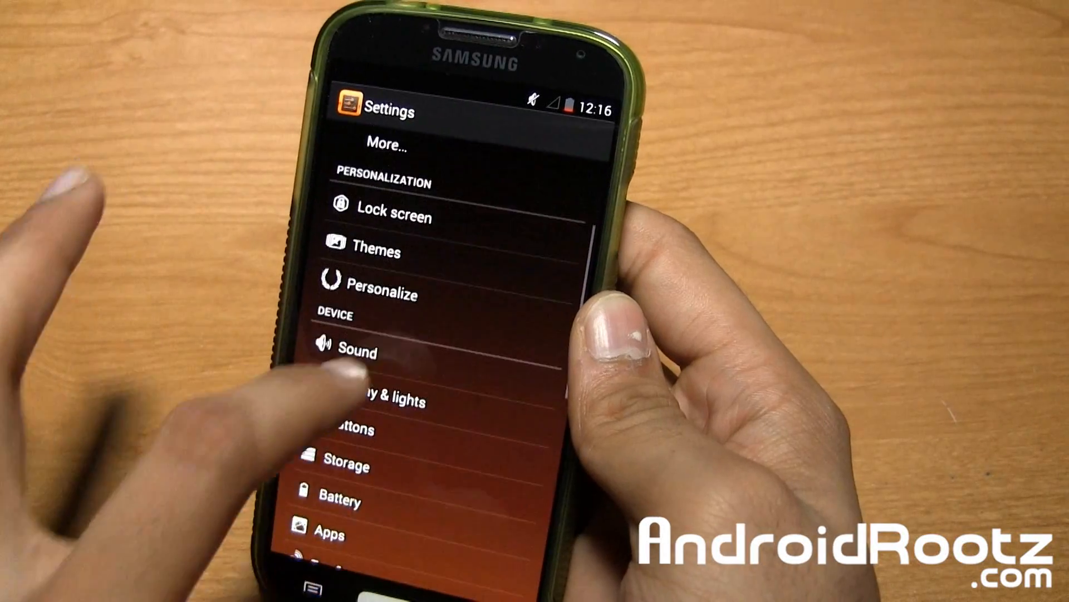
Step: Open the Personalize menu from the Settings list
left_click(395, 217)
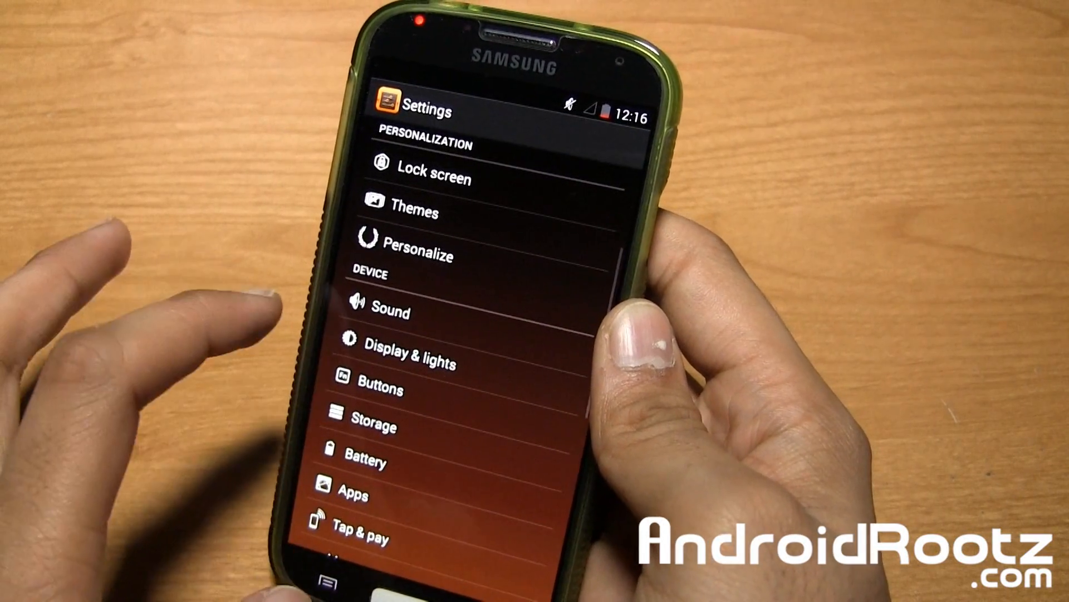
left_click(428, 256)
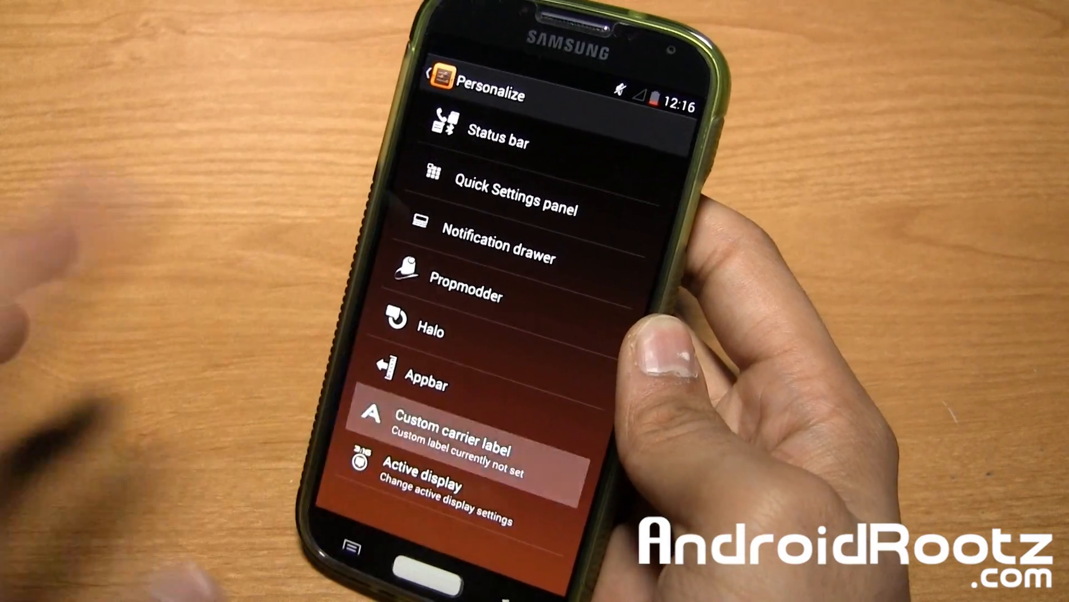
Step: Set the custom carrier label to TF9
left_click(444, 435)
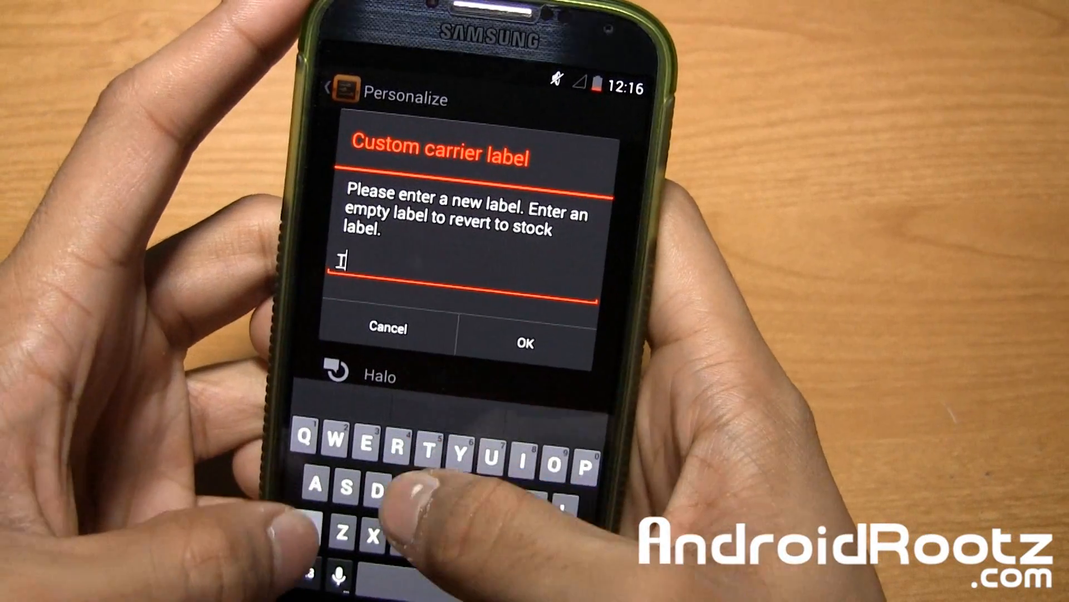
type("TF9")
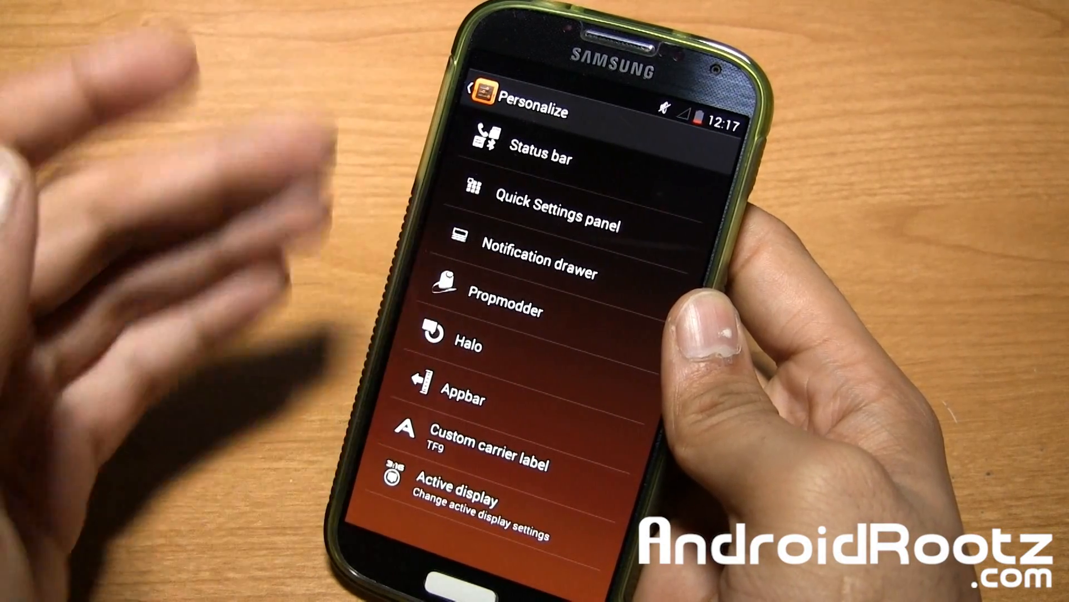
mouse_move(136, 171)
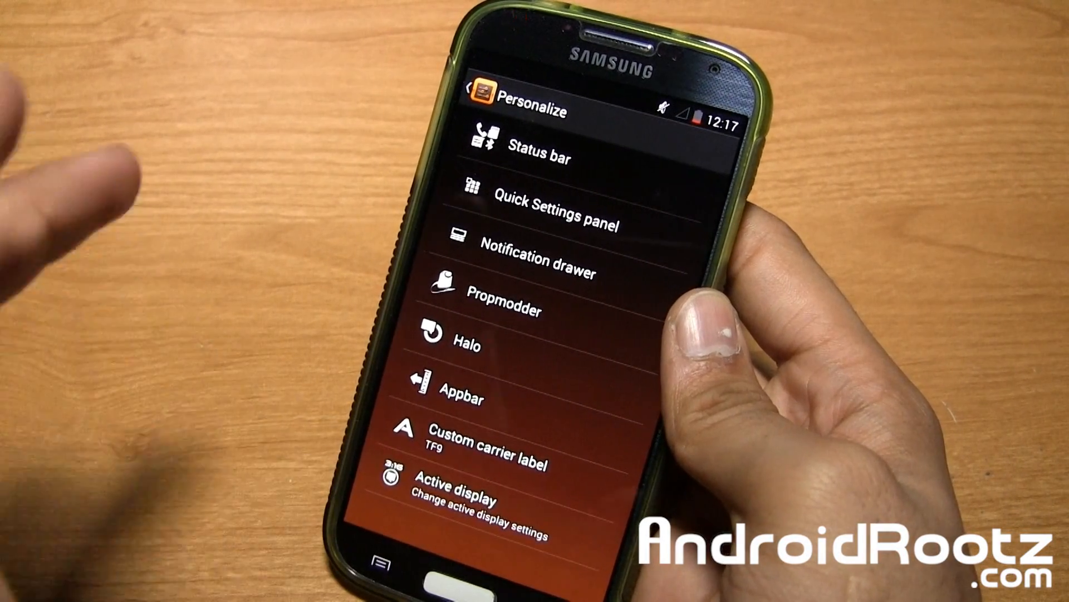
Step: Switch Active display on, review its options, and go back to Settings
left_click(499, 487)
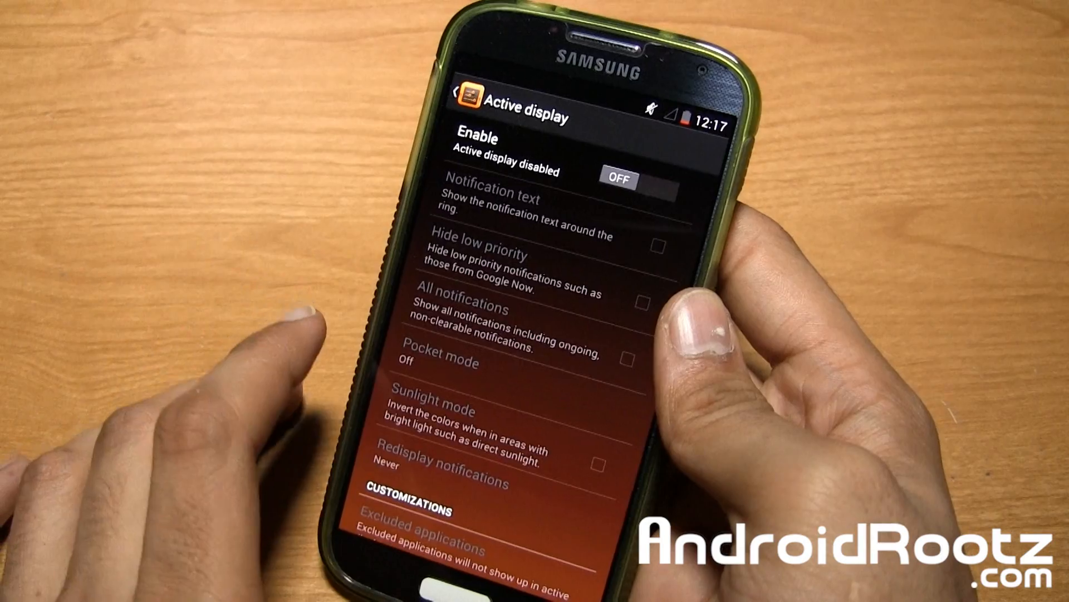
left_click(624, 179)
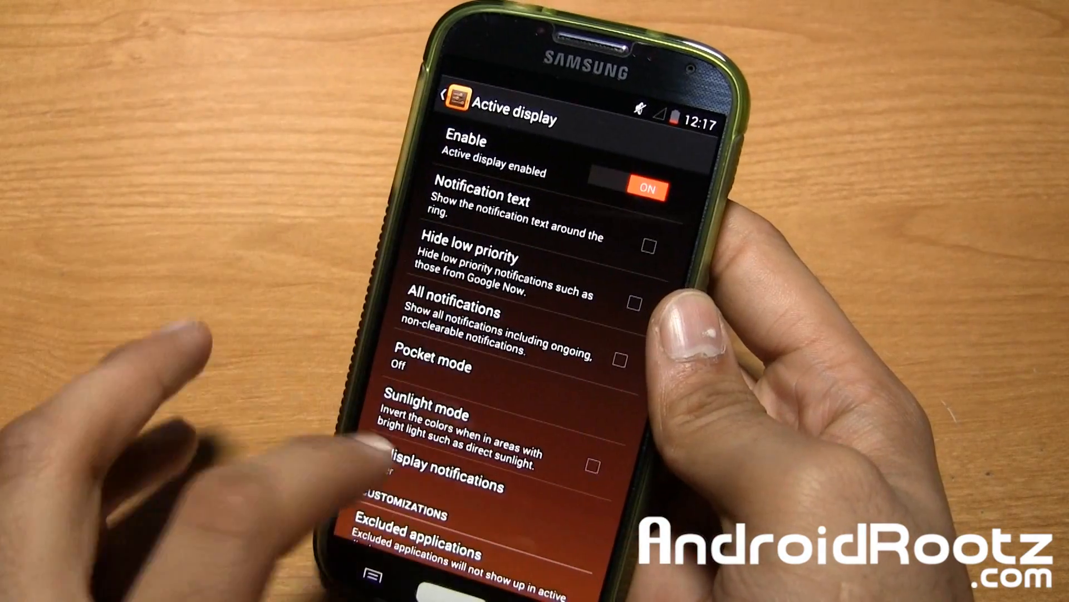
scroll("down", 3)
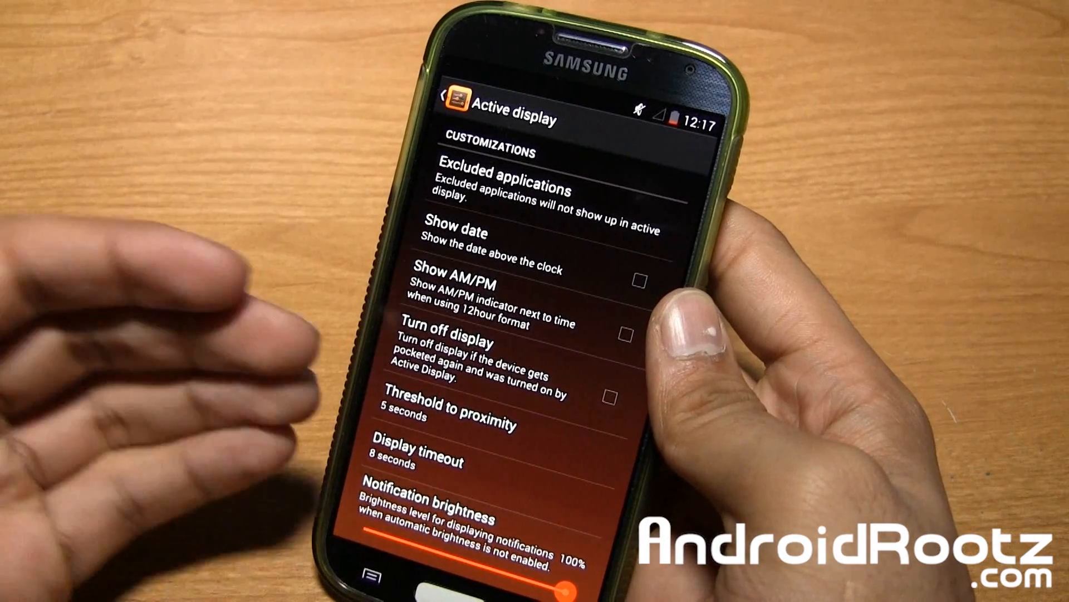
scroll("down", 3)
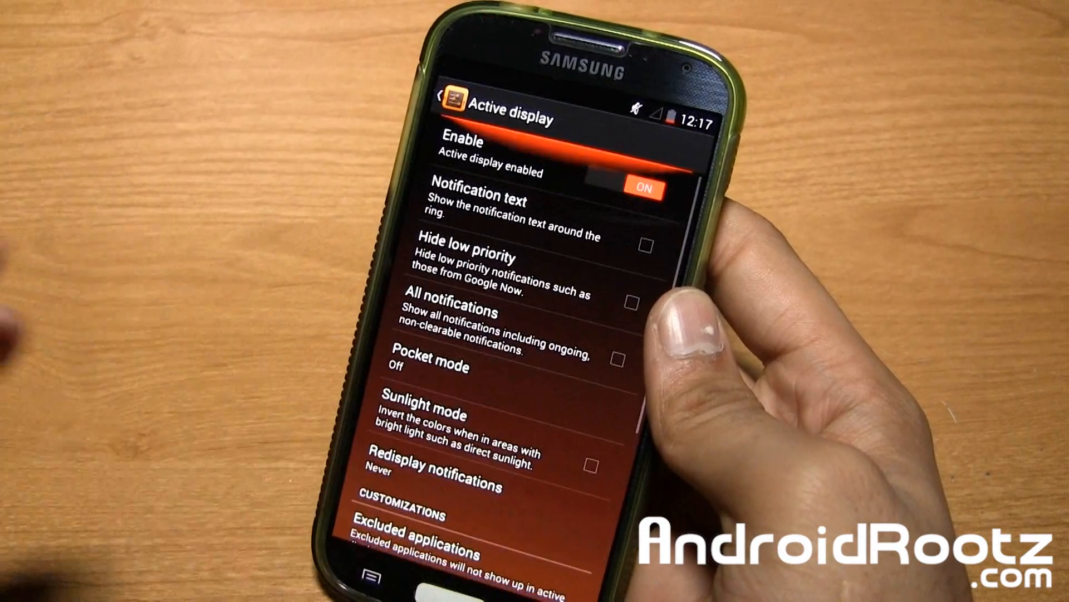
left_click(447, 110)
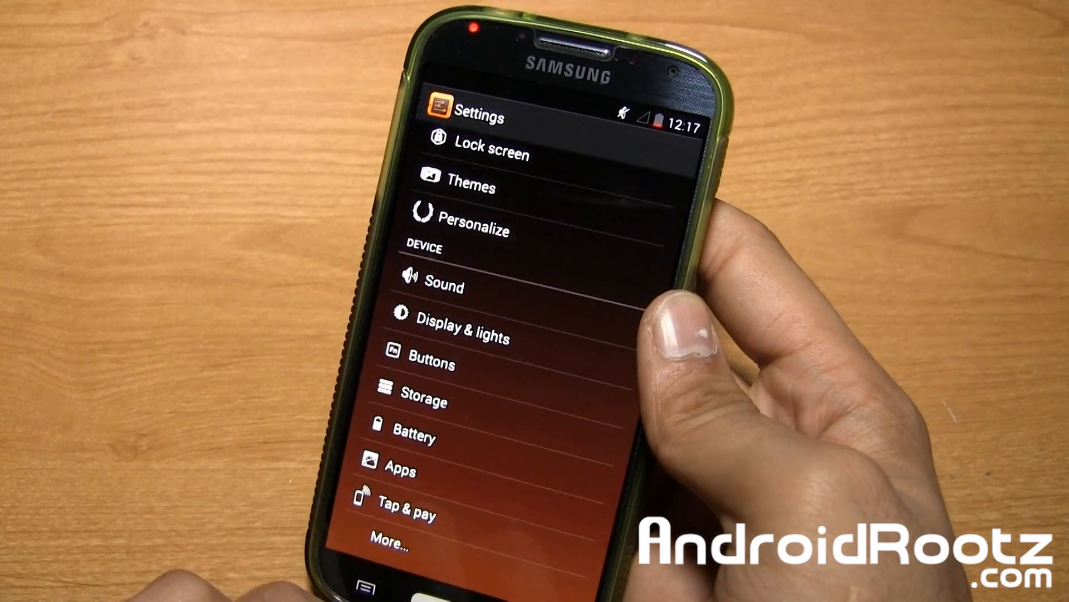
Step: Open Buttons settings and scroll through the home, menu and volume options
left_click(431, 364)
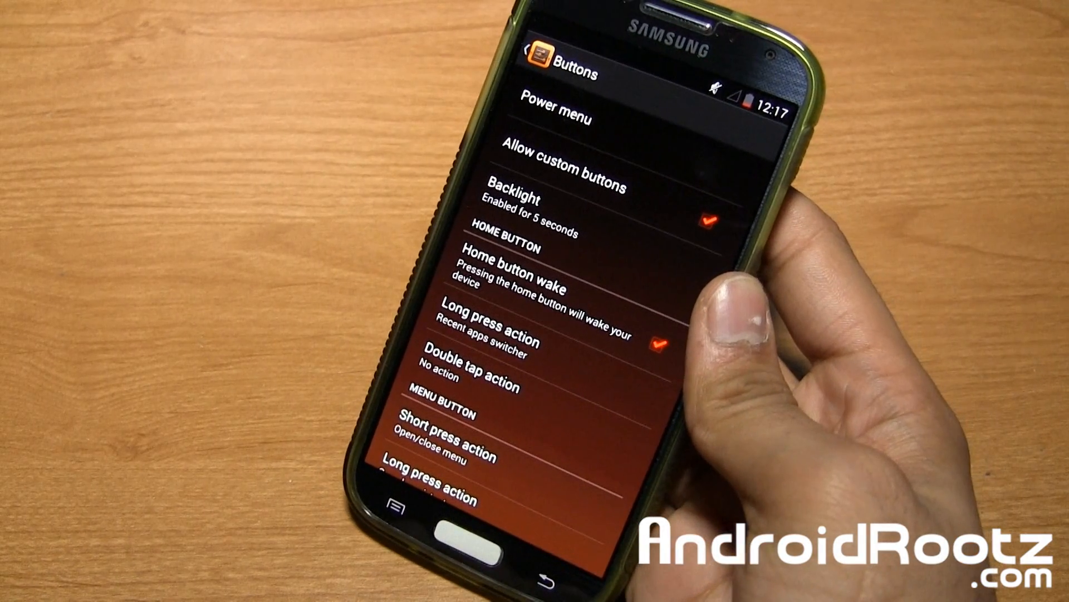
scroll("down", 3)
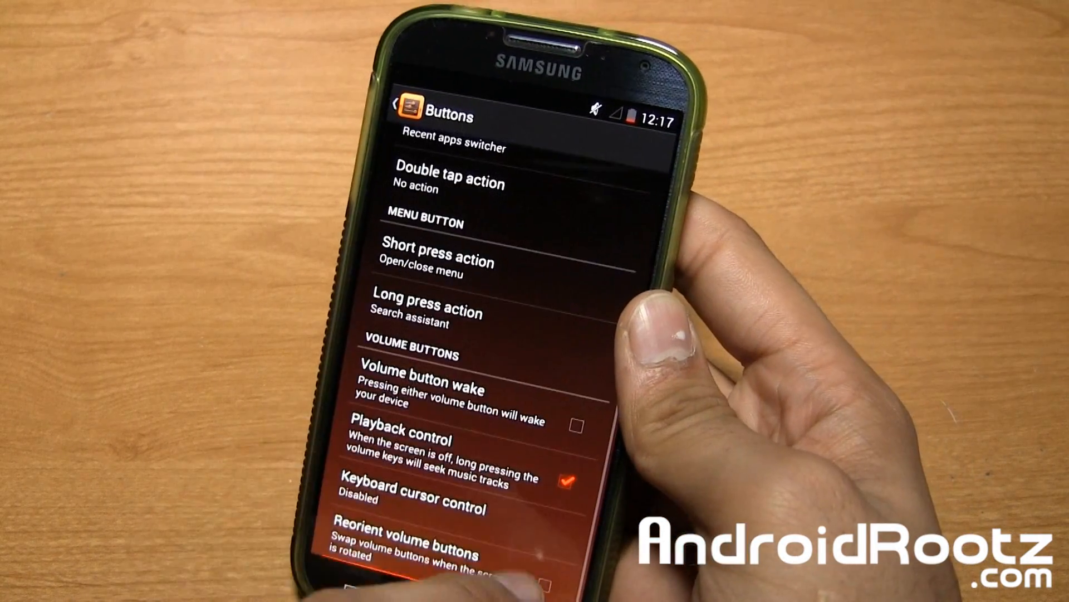